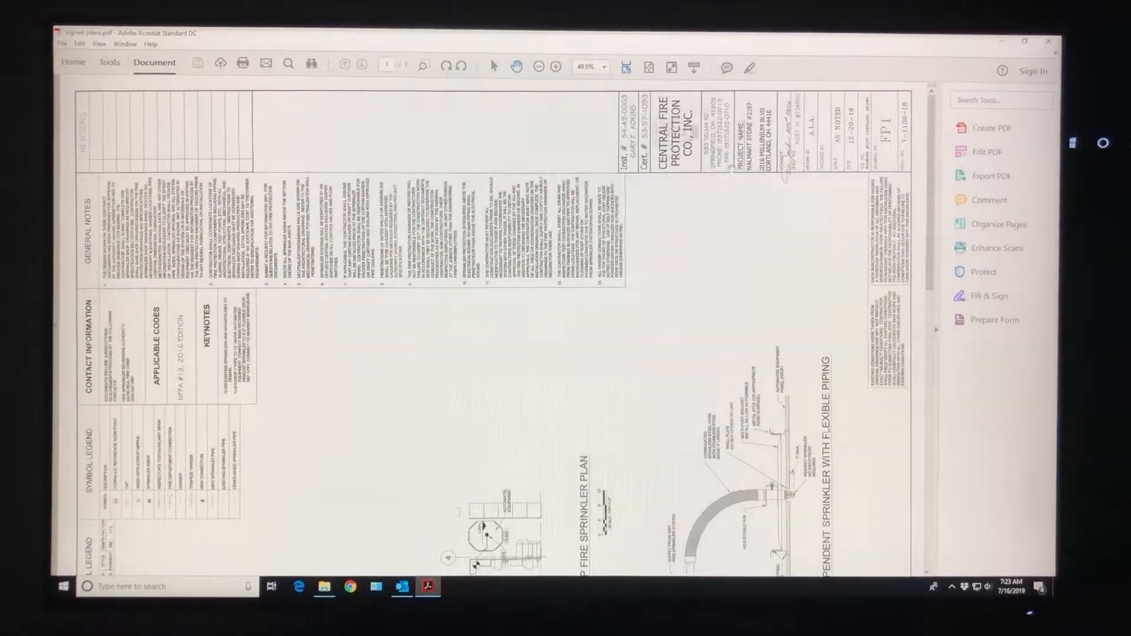
Fit the whole sprinkler plan drawing page in the window with Fit Page zoom
{"action": "left_click", "coordinate": [541, 67]}
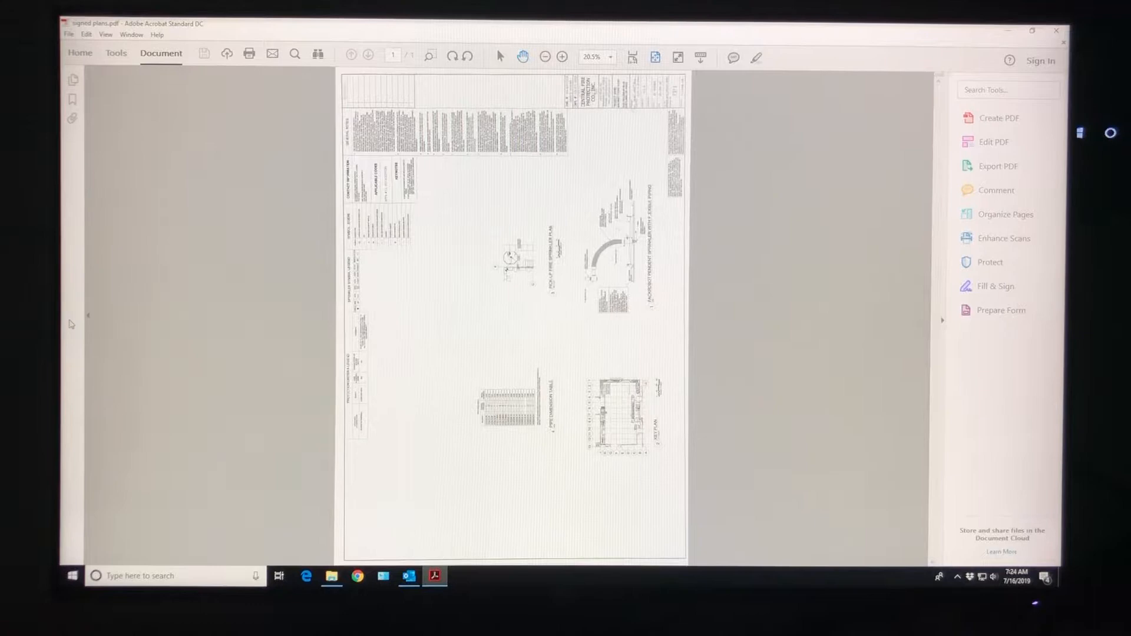
Rotate the sprinkler plan page a quarter-turn clockwise from the Page Thumbnails pane
{"action": "left_click", "coordinate": [72, 80]}
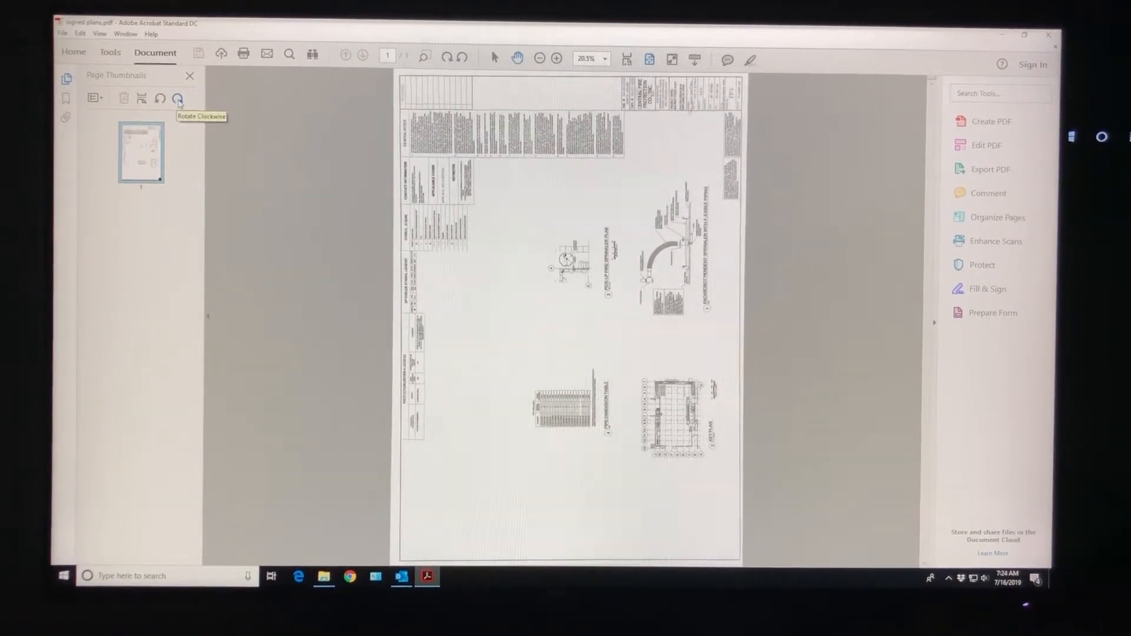
{"action": "left_click", "coordinate": [177, 99]}
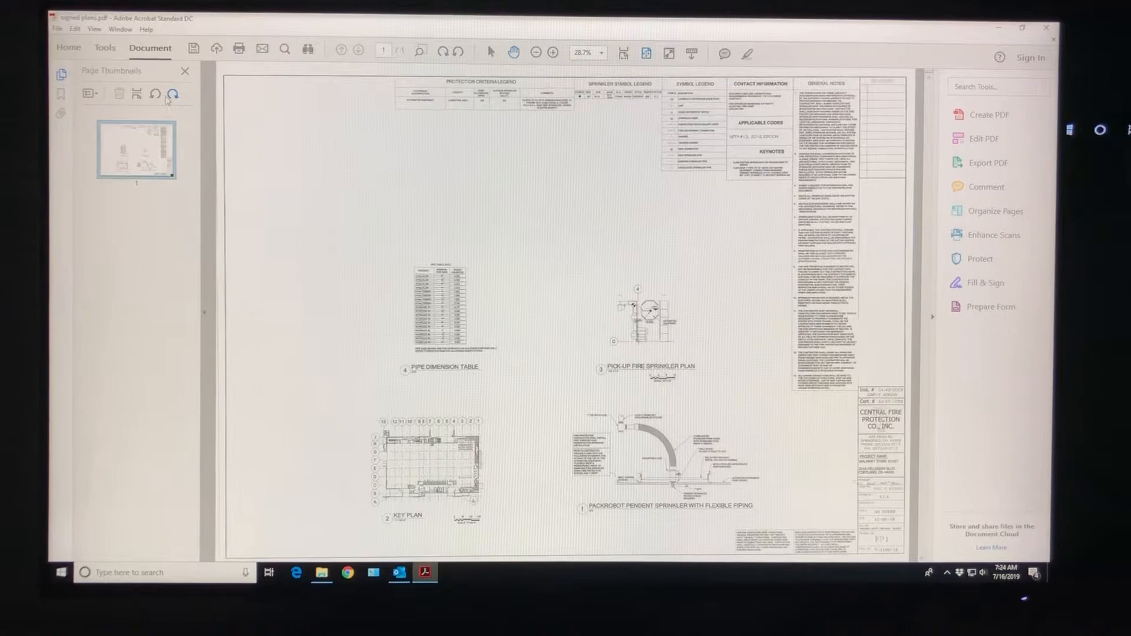